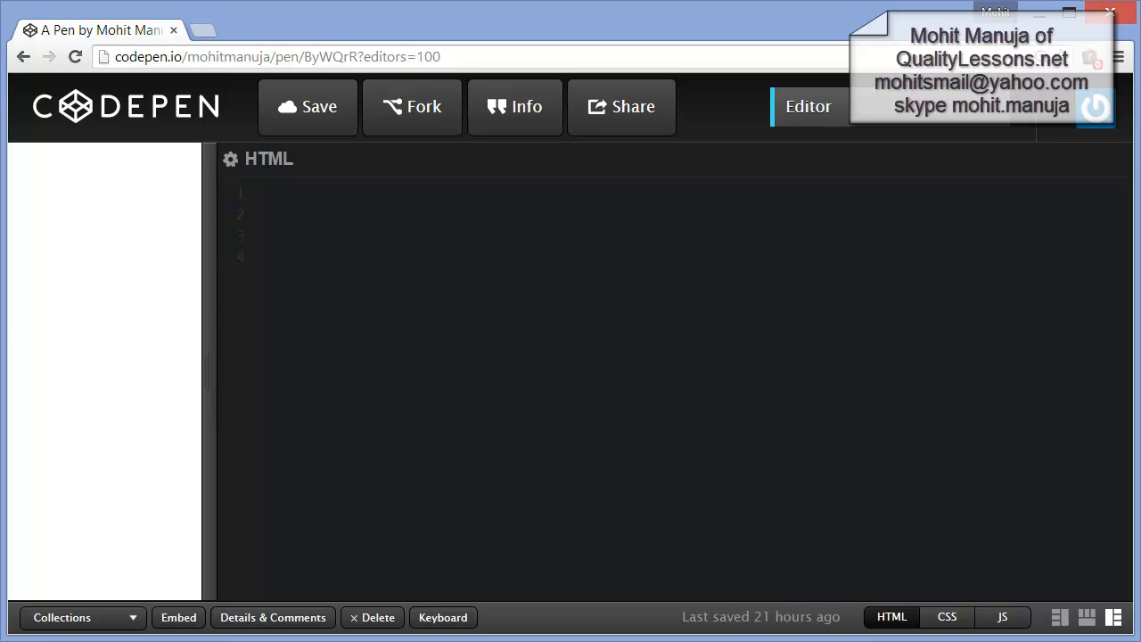
mouse_move(348, 267)
type("<div id=\"buttonContainer\">")
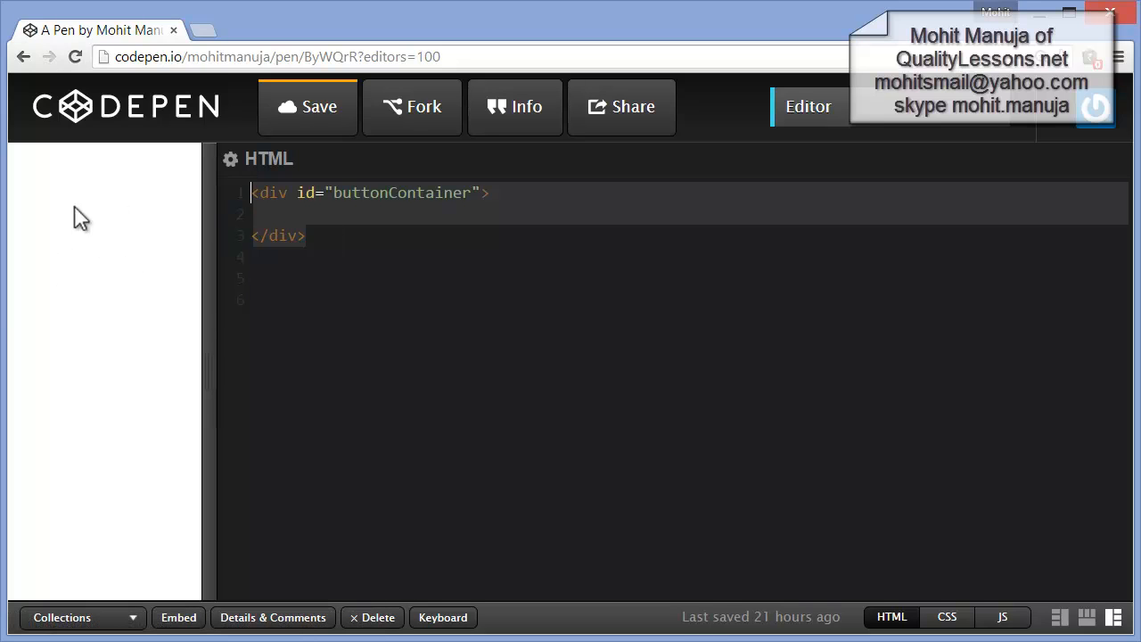
mouse_move(107, 285)
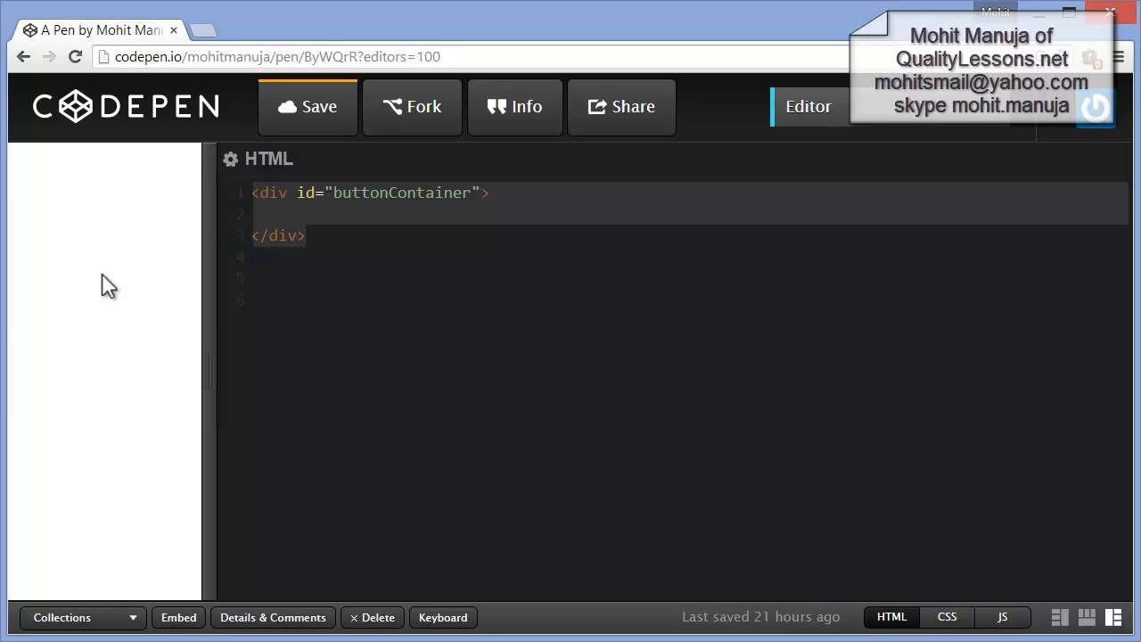
- Type the four input buttons with ids pauseButton, resumeButton, next and prev inside buttonContainer
type("<input type=\"button\" value=\"pause\" id=\"pauseButton\"/>")
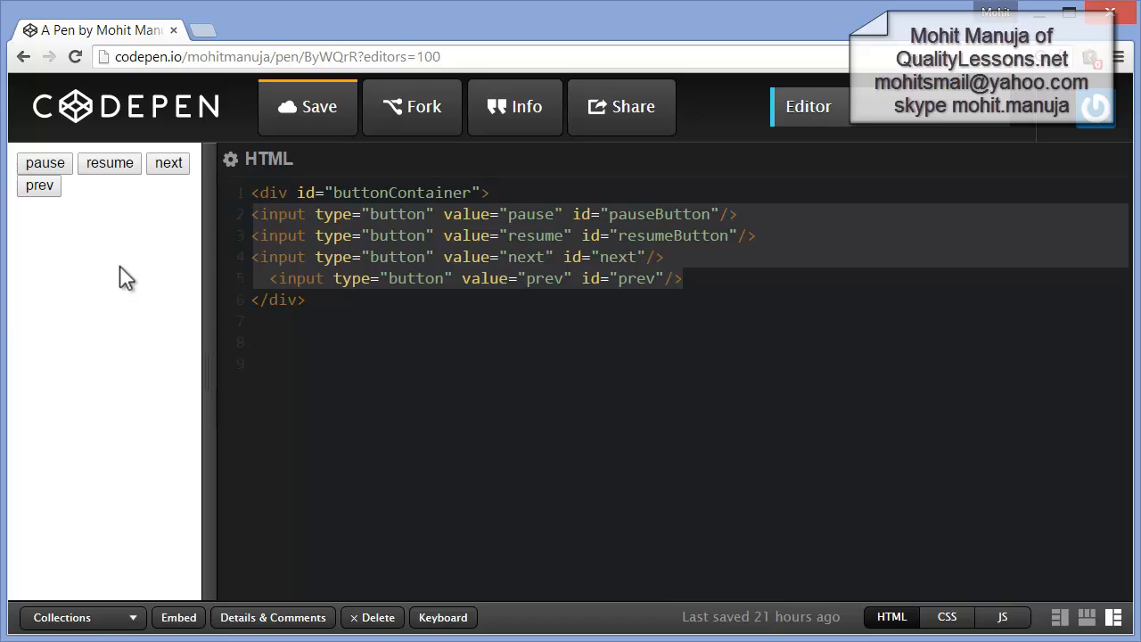
mouse_move(108, 163)
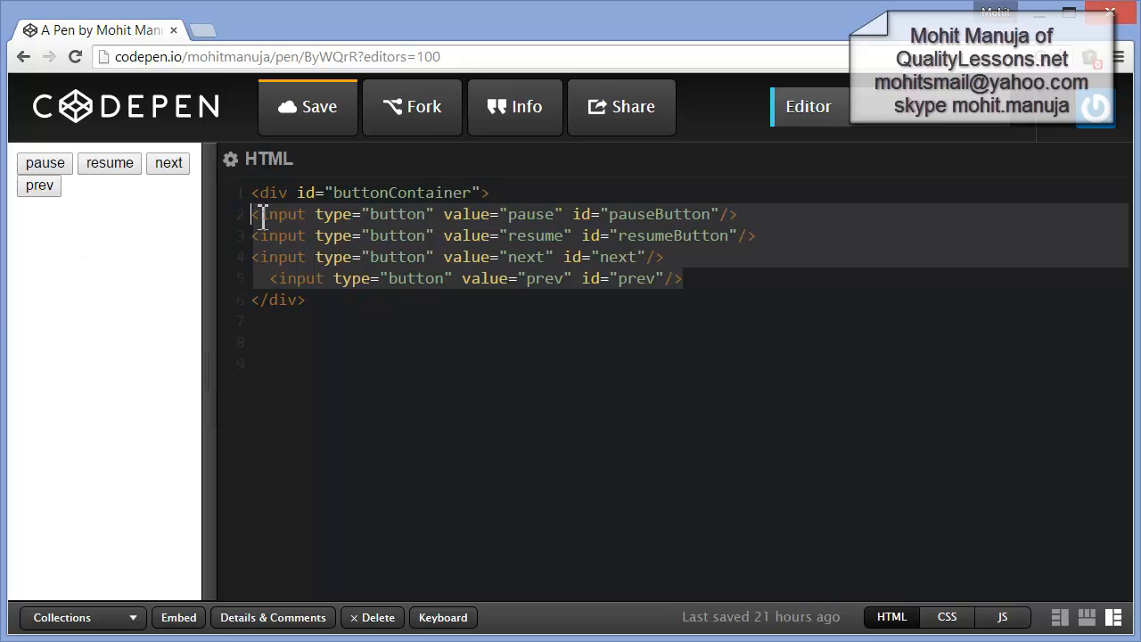
mouse_move(340, 214)
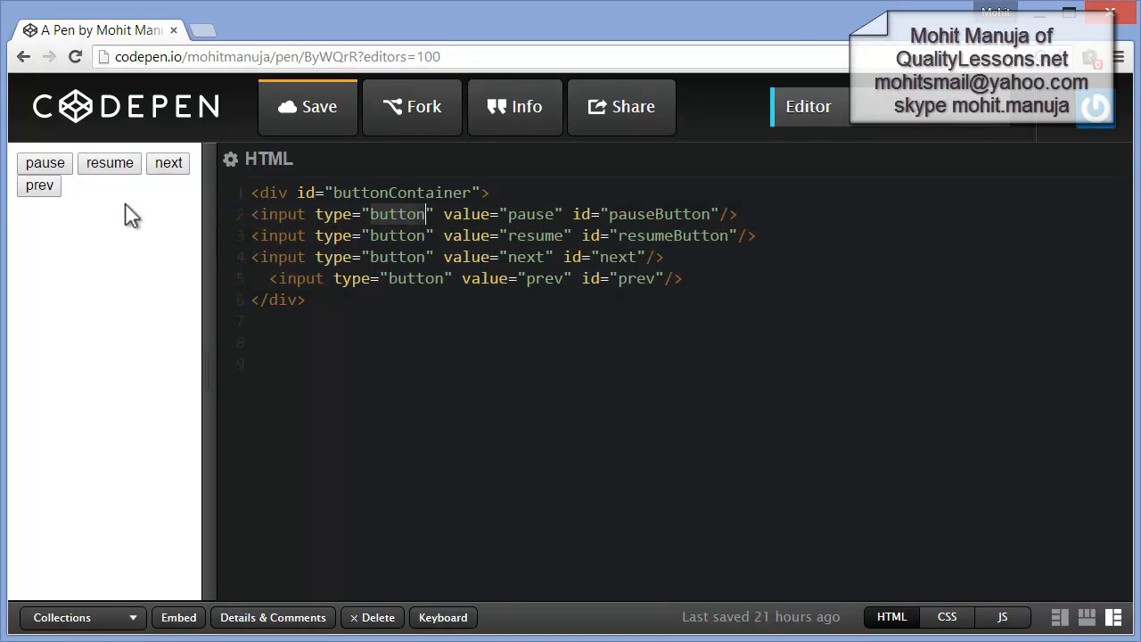
mouse_move(54, 174)
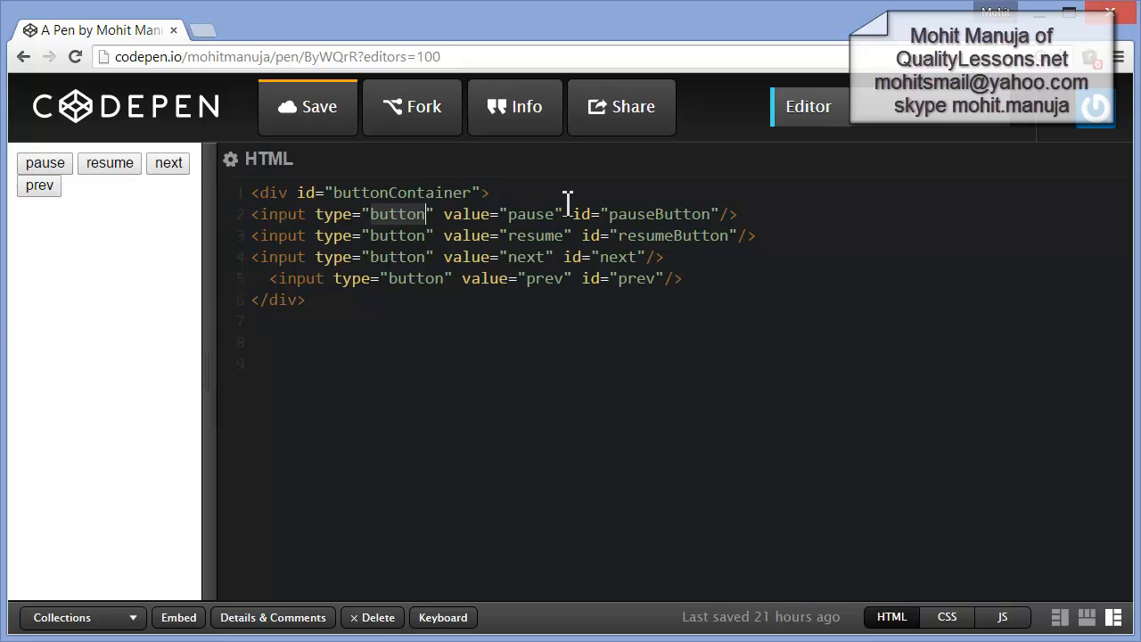
mouse_move(675, 235)
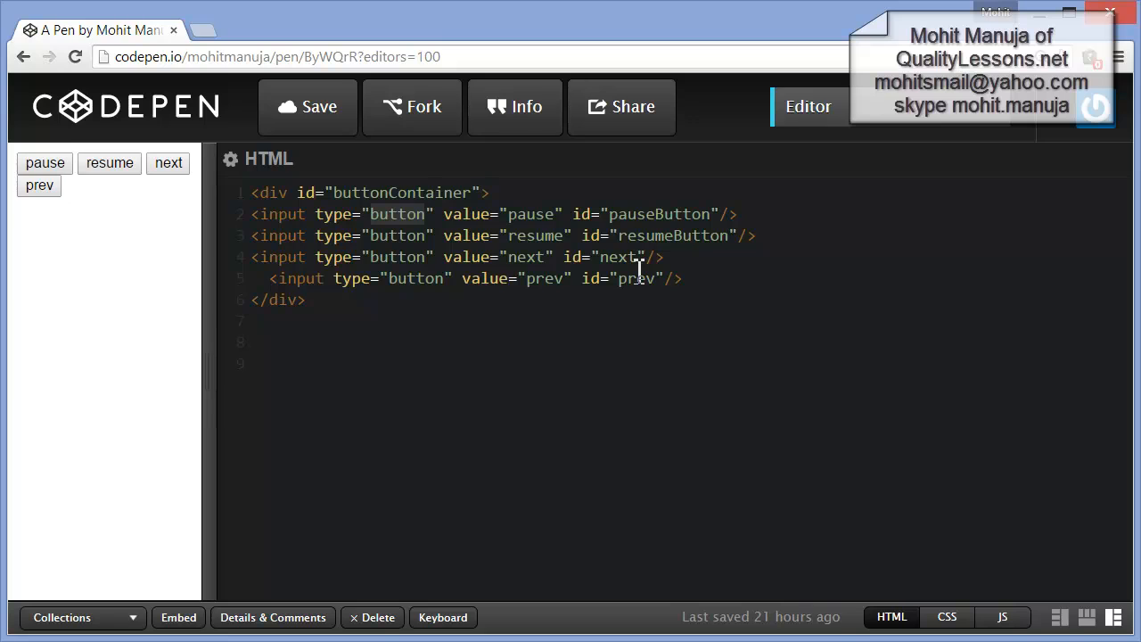
mouse_move(198, 347)
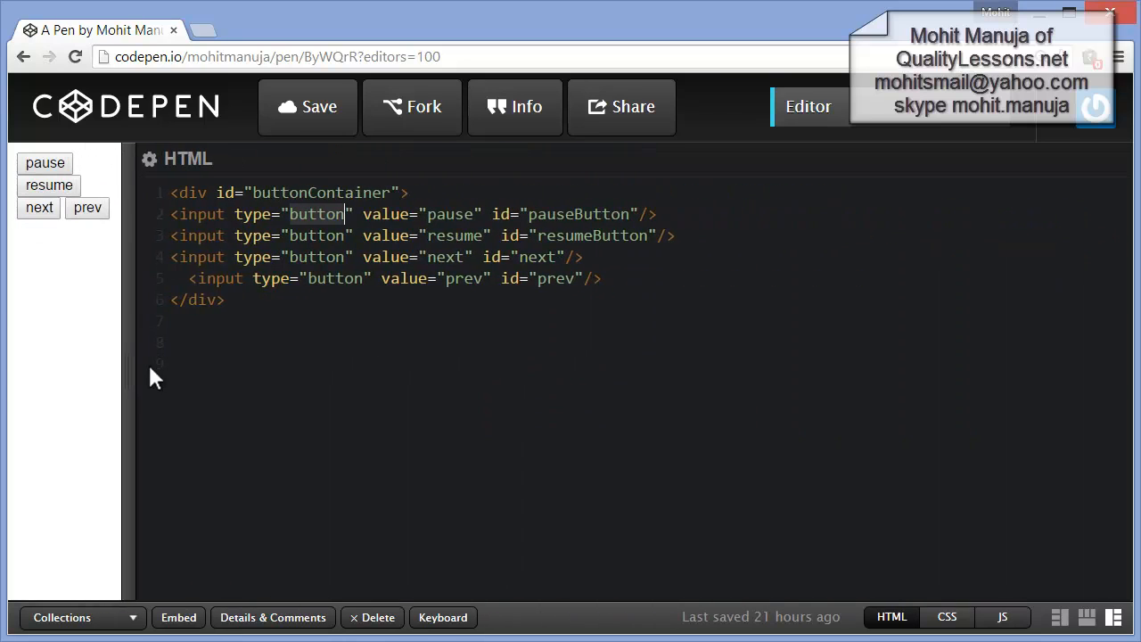
mouse_move(246, 414)
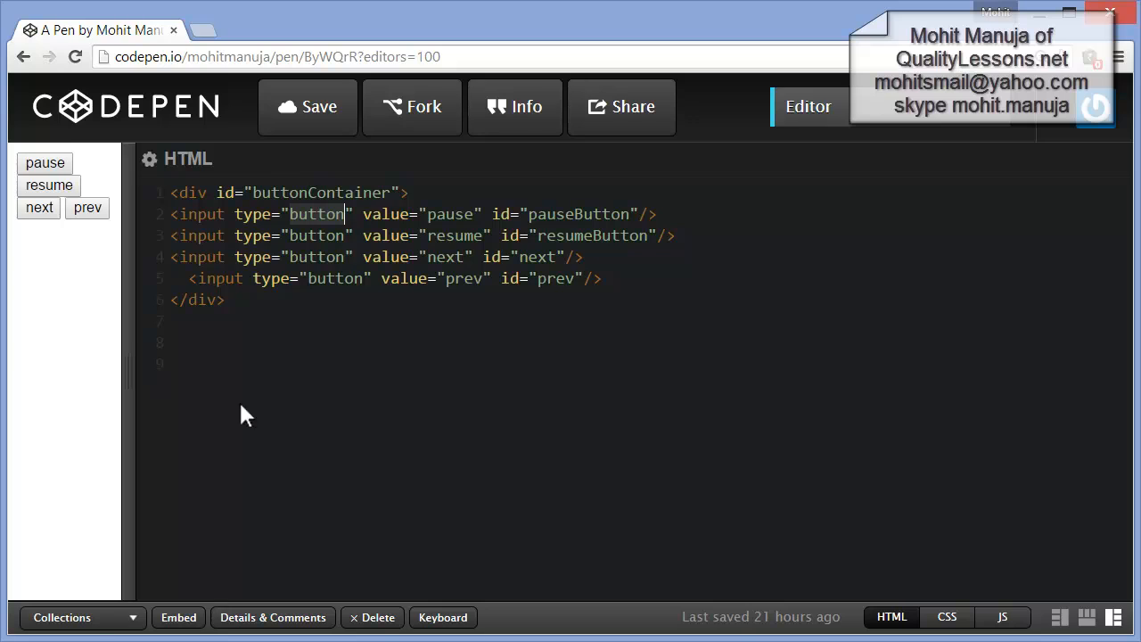
- Add a <br> and a container div with three 640×200 rotator.png images
type("<br>")
left_click(646, 320)
type("<div id=\"container\">")
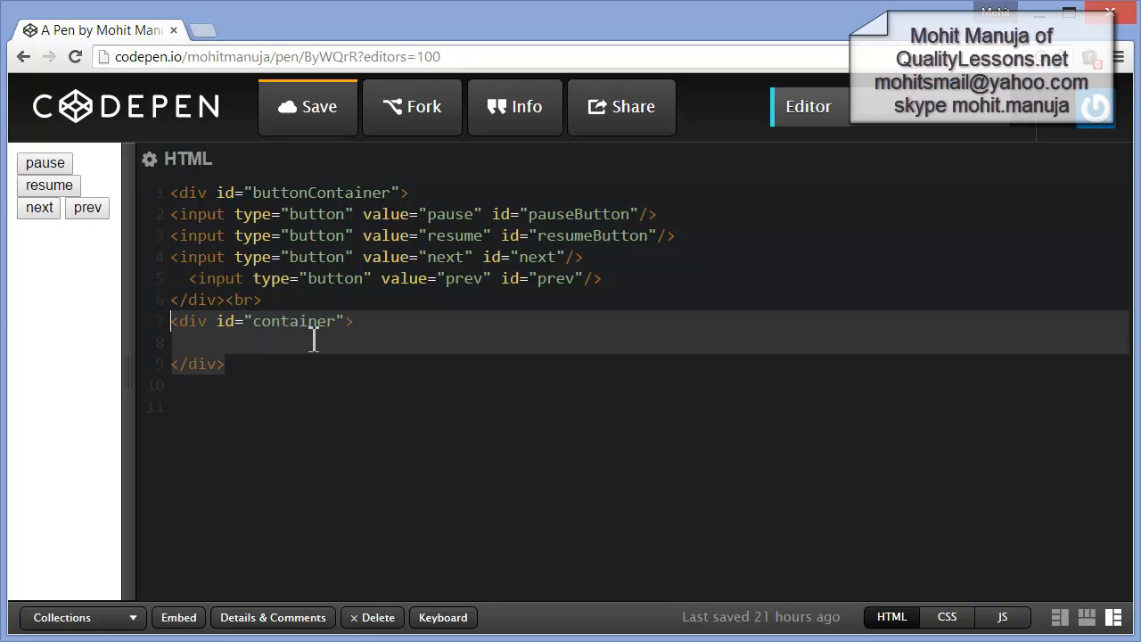
type("<img src=\"http://qualitylessons.net/Assets/images/rotator.png\" width=\"640px\" height=\"200px\"/>")
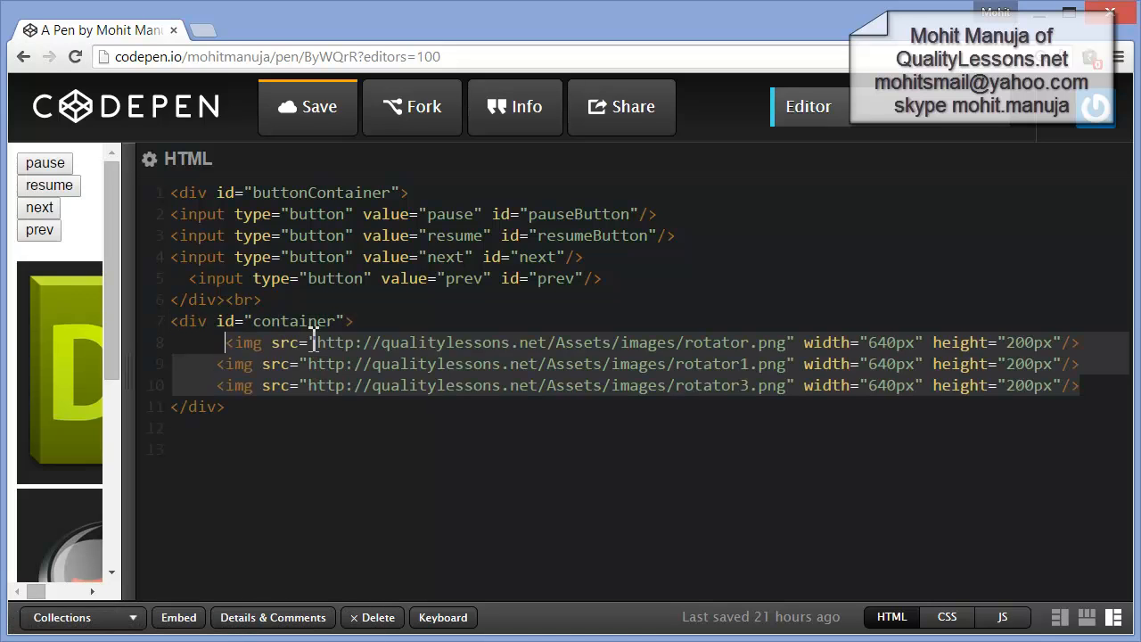
mouse_move(130, 376)
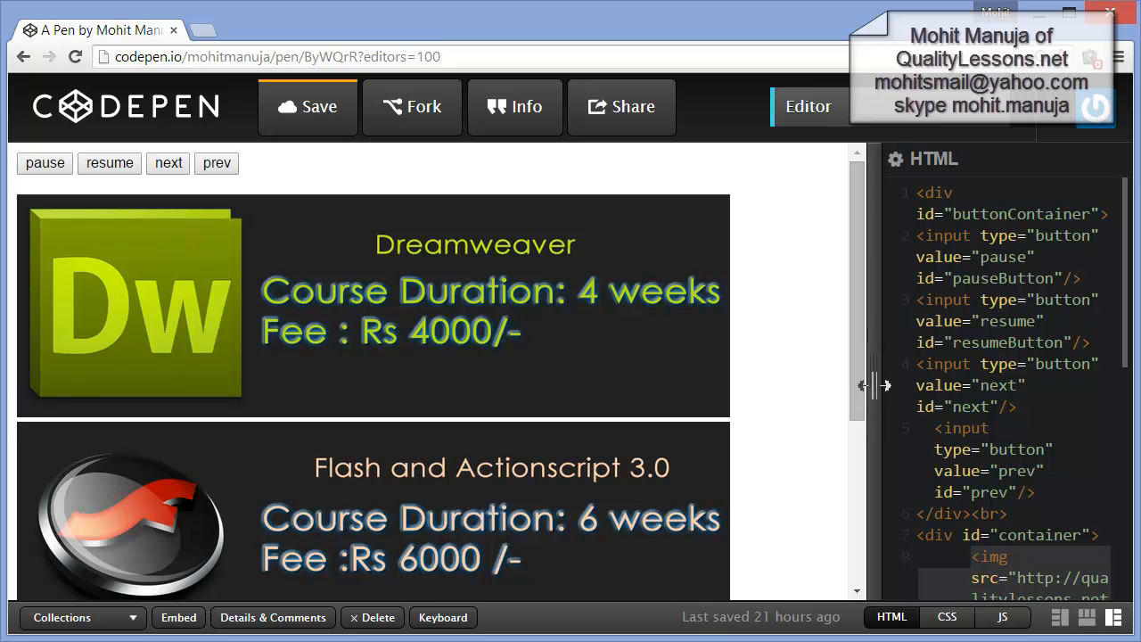
- Widen the HTML editor and add class="pics" to the banner markup
left_click_drag(869, 385, 375, 385)
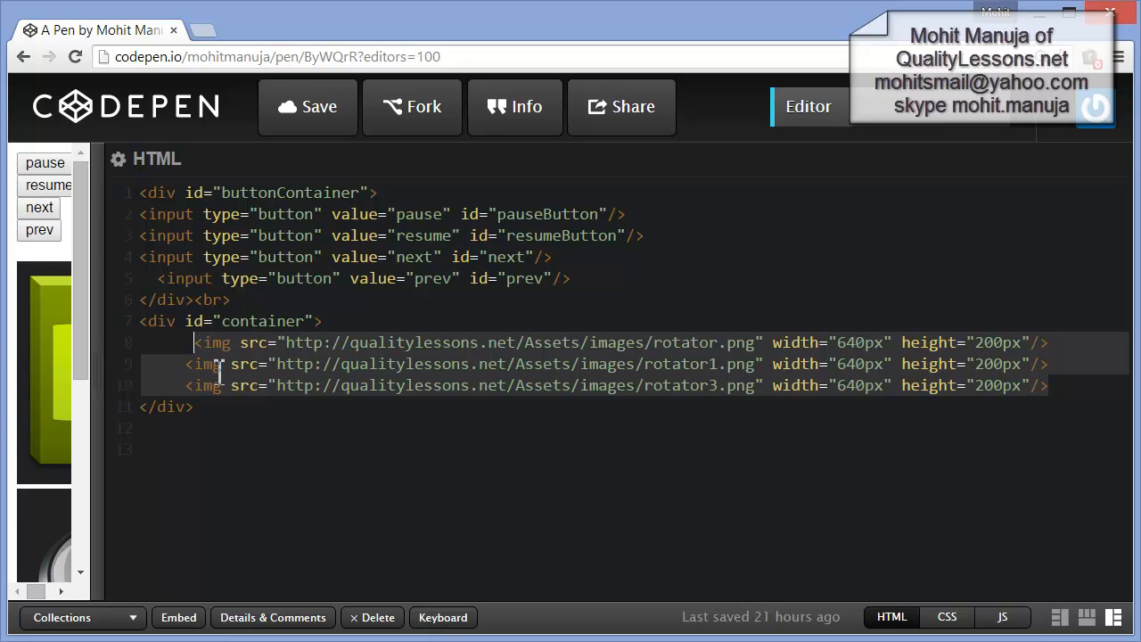
mouse_move(481, 425)
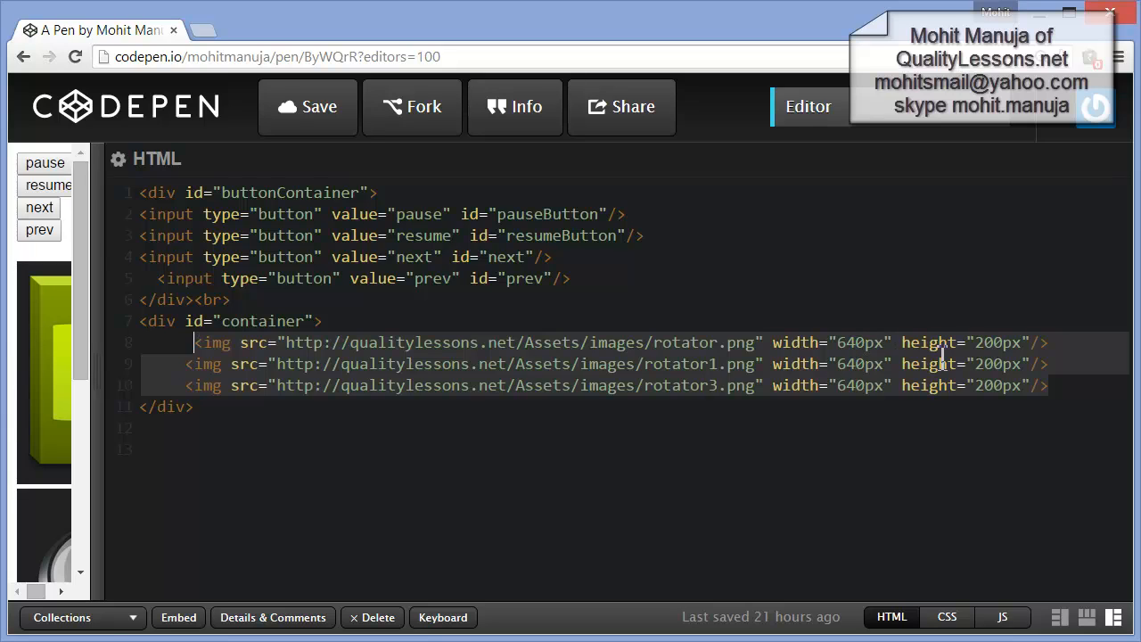
mouse_move(656, 425)
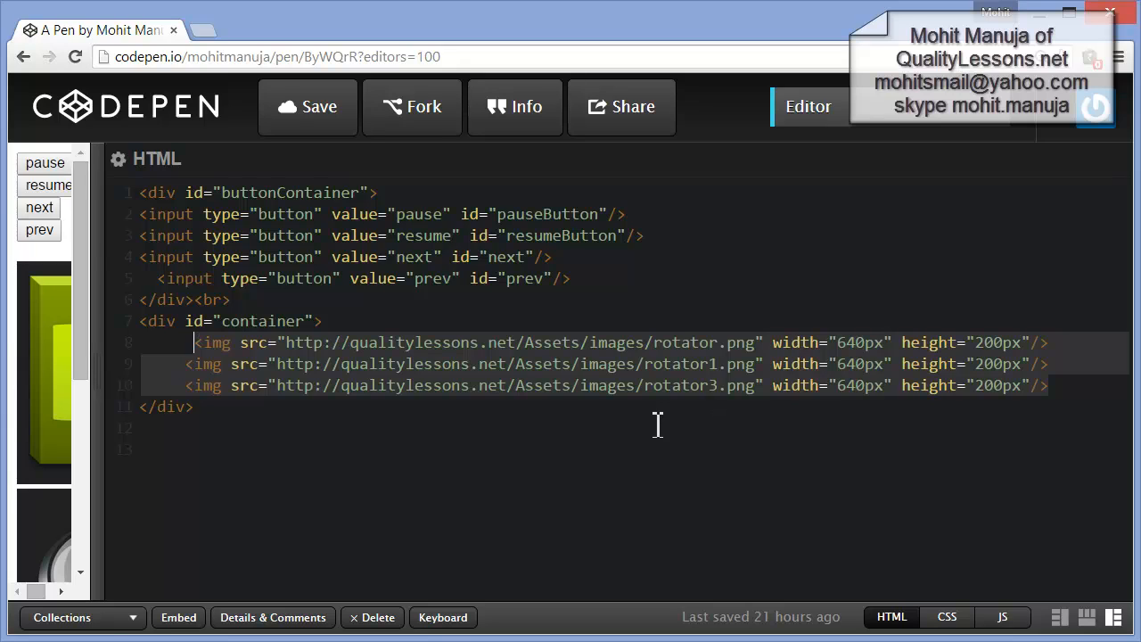
mouse_move(685, 364)
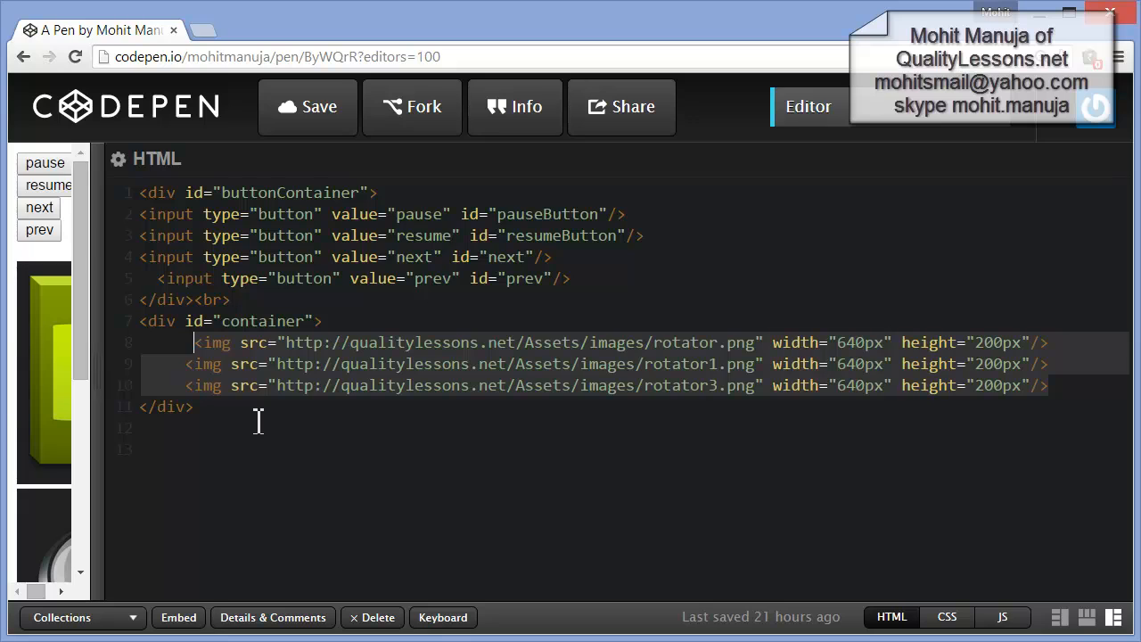
type("class=\"pics\"")
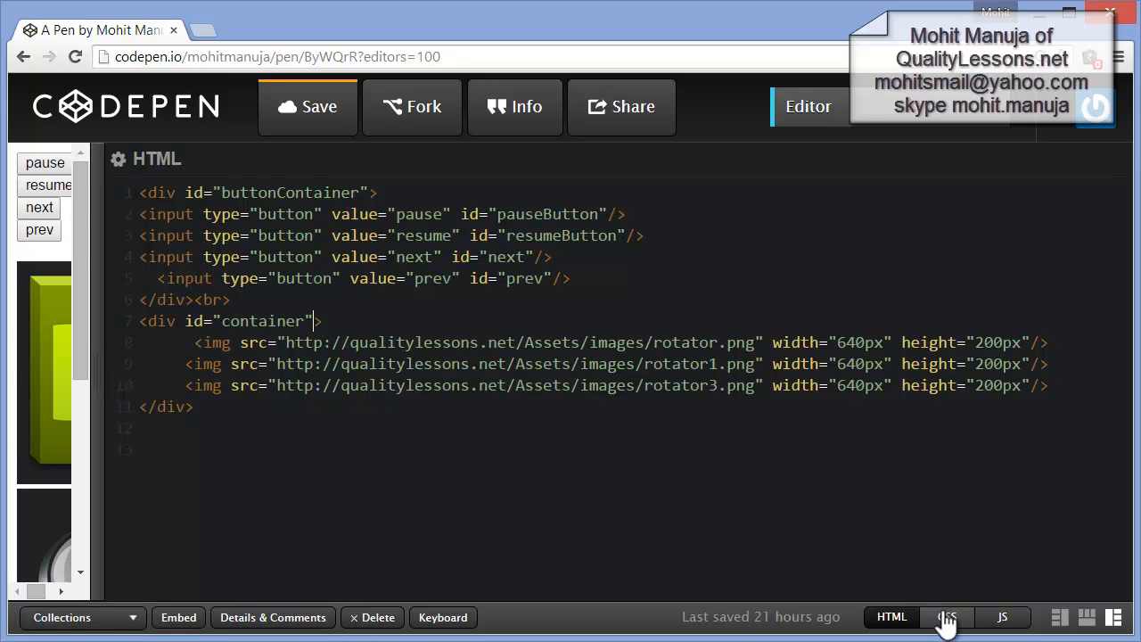
- Show the CSS editor panel and hide the HTML panel
left_click(946, 617)
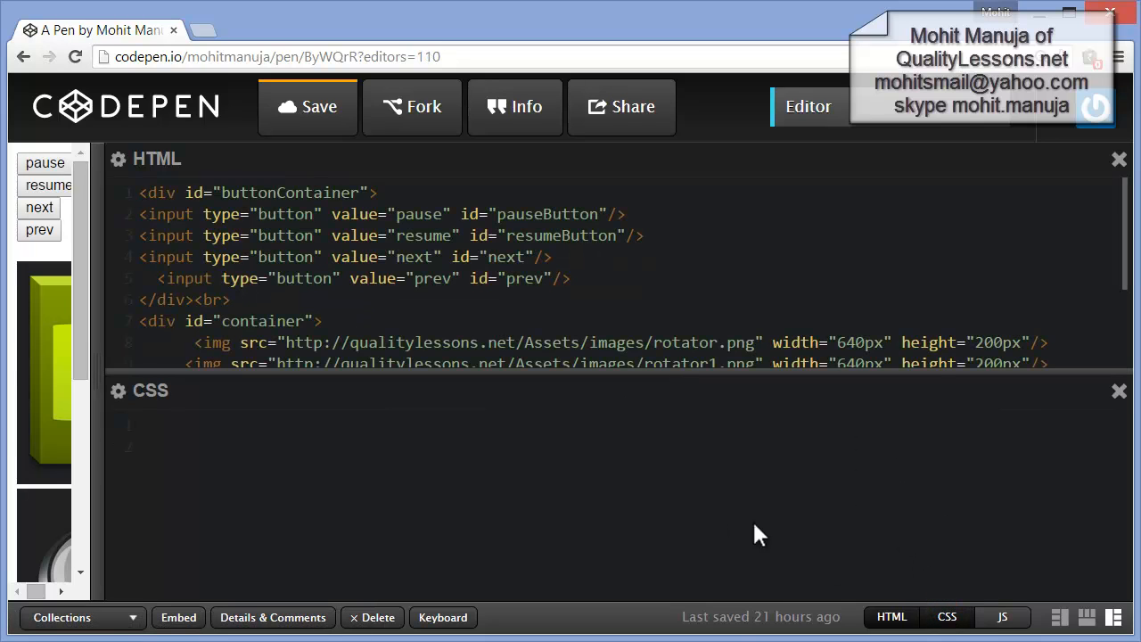
left_click(1118, 159)
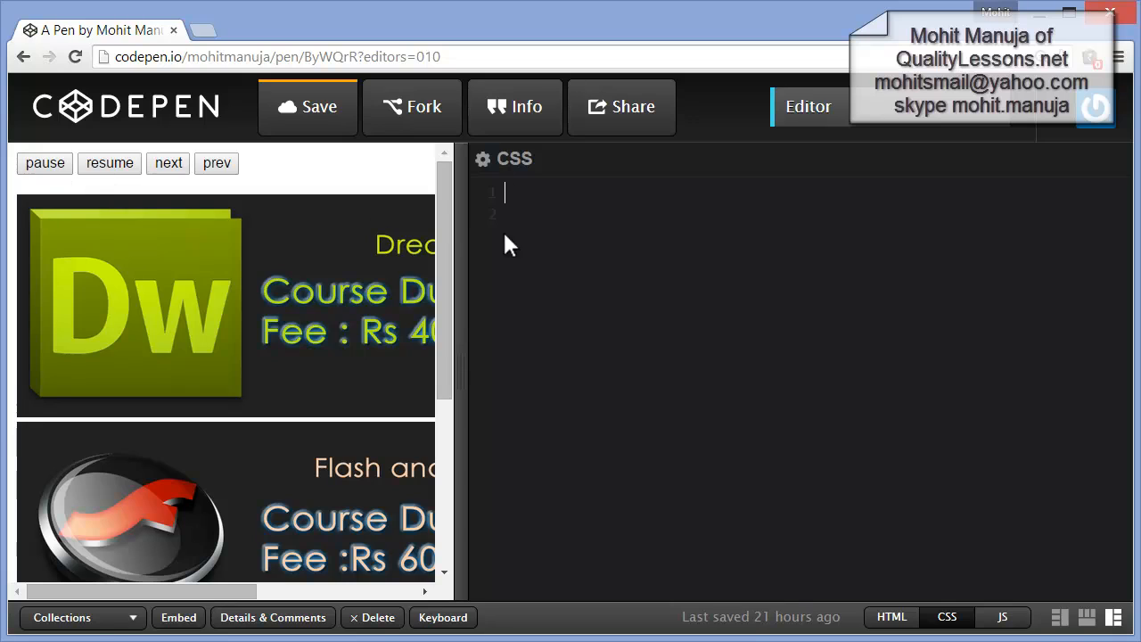
- Write body{margin:50px;} and round #buttonContainer inputs with 10px right margin, no outline
type("body{margin:50px;}")
left_click(816, 215)
type("#buttonContainer input{border-radius:100%;")
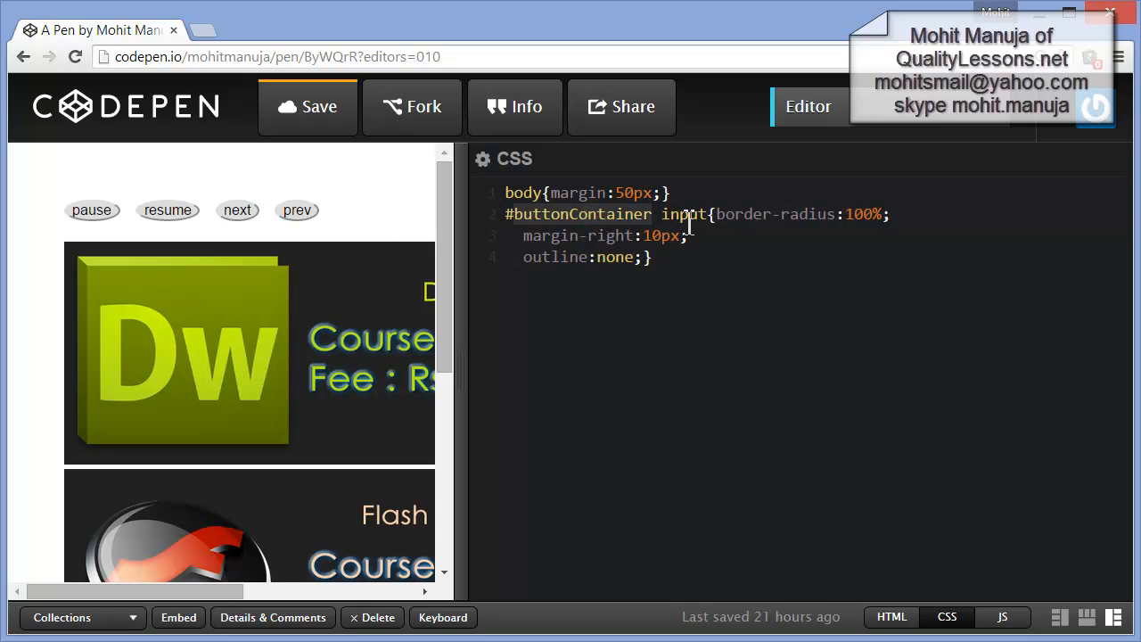
mouse_move(361, 223)
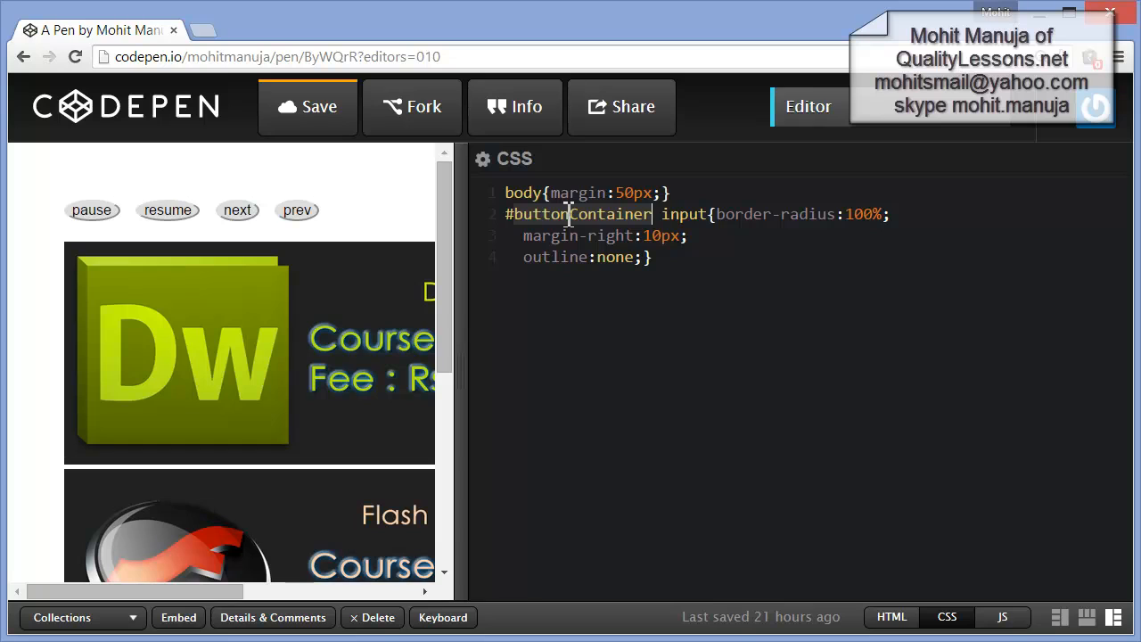
left_click(813, 214)
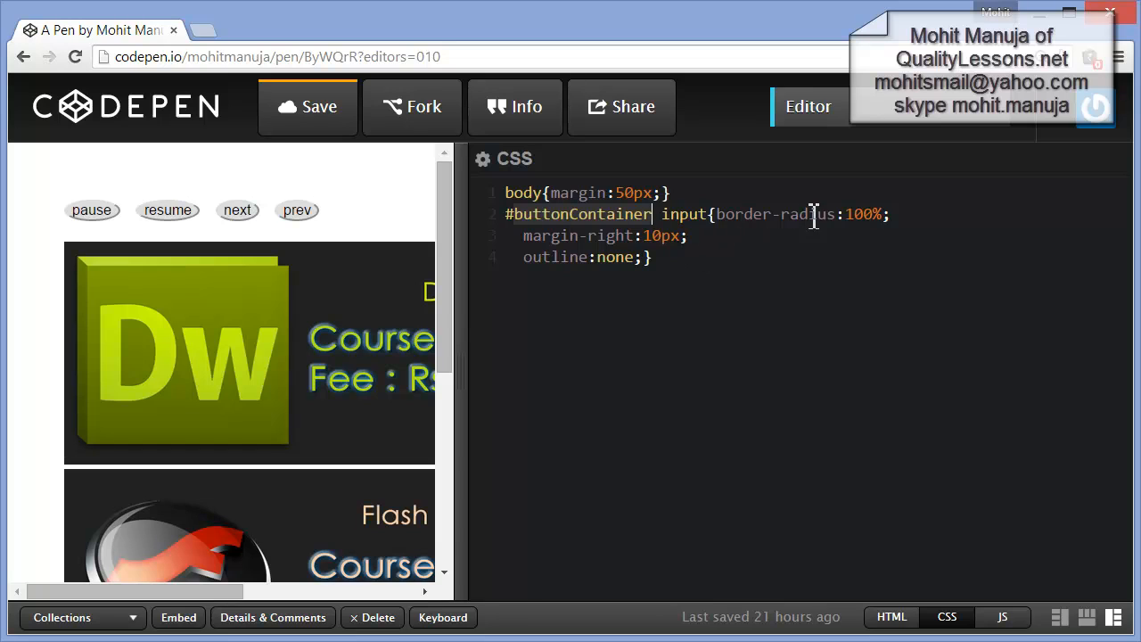
mouse_move(221, 261)
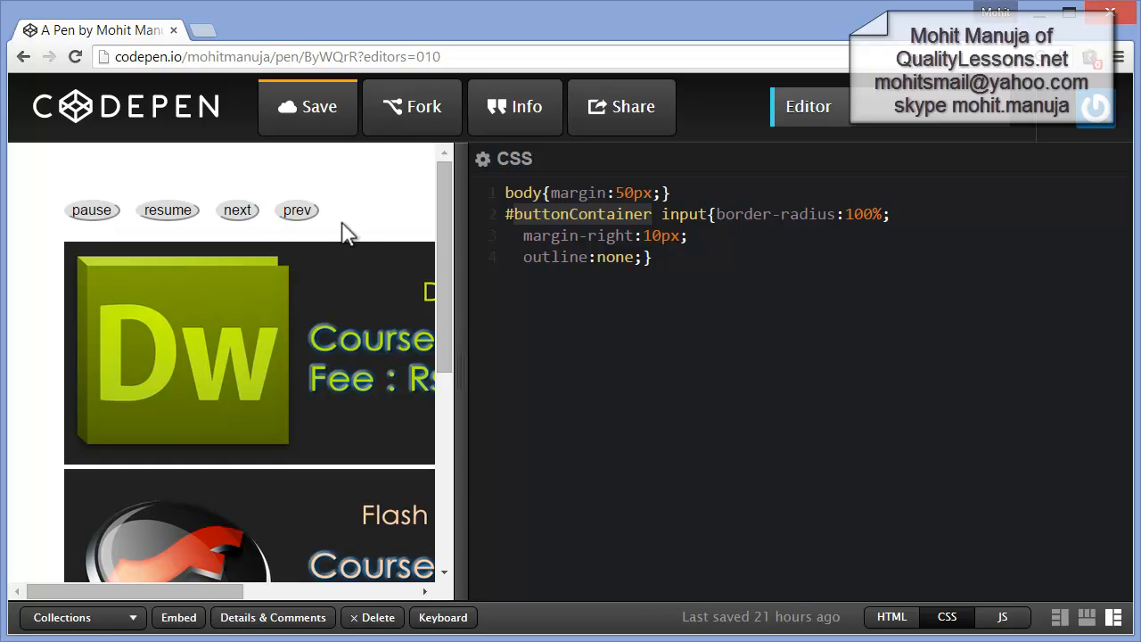
left_click(661, 257)
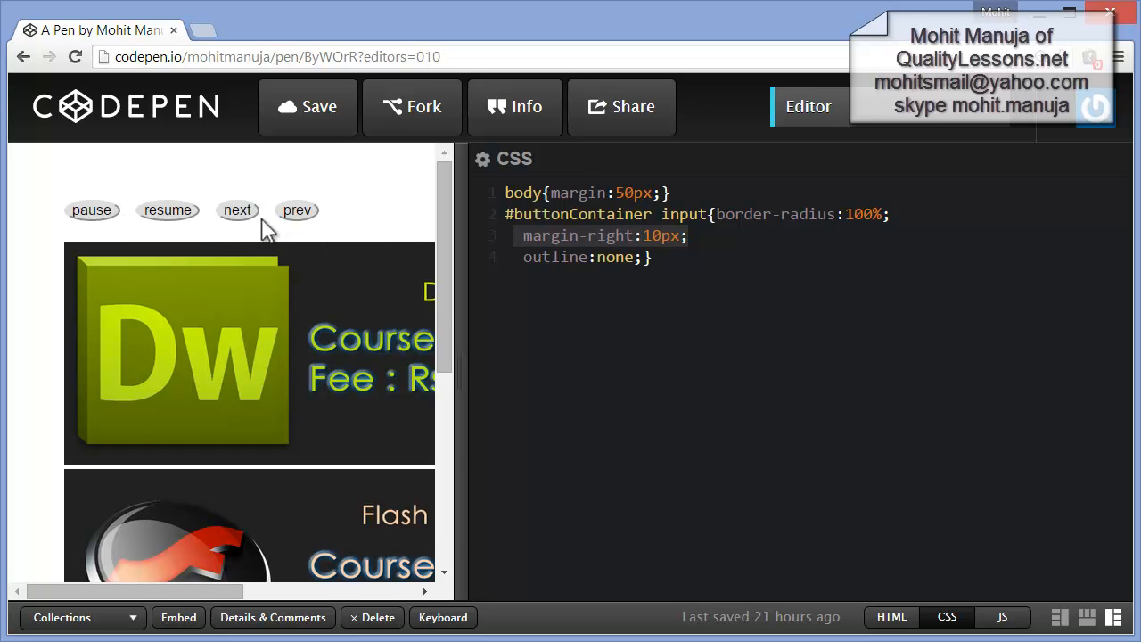
left_click(297, 210)
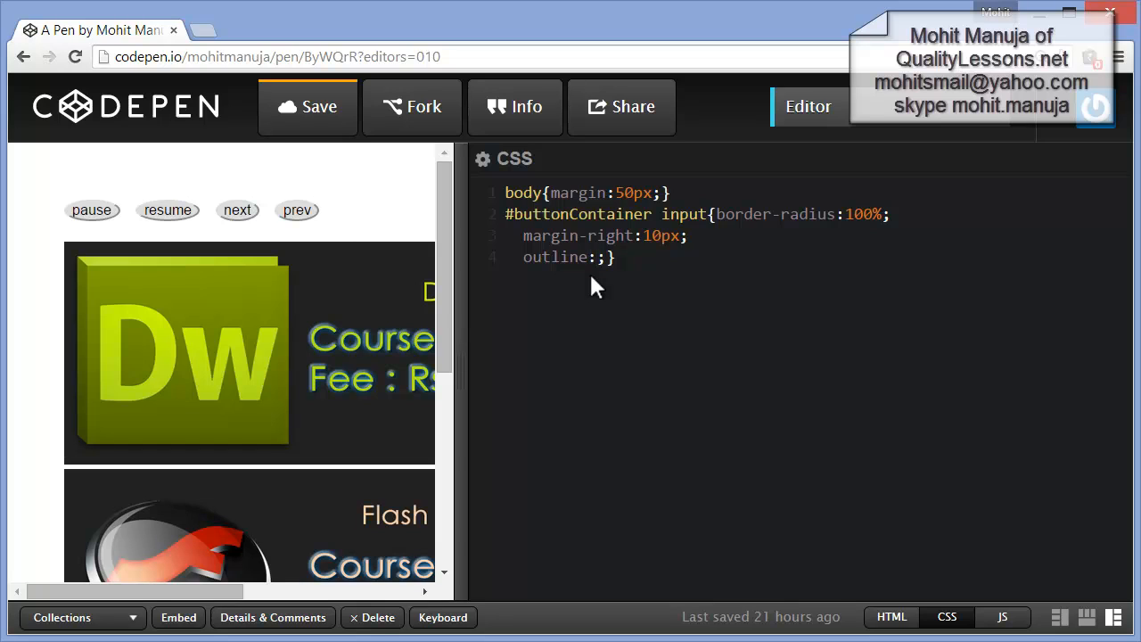
left_click(297, 211)
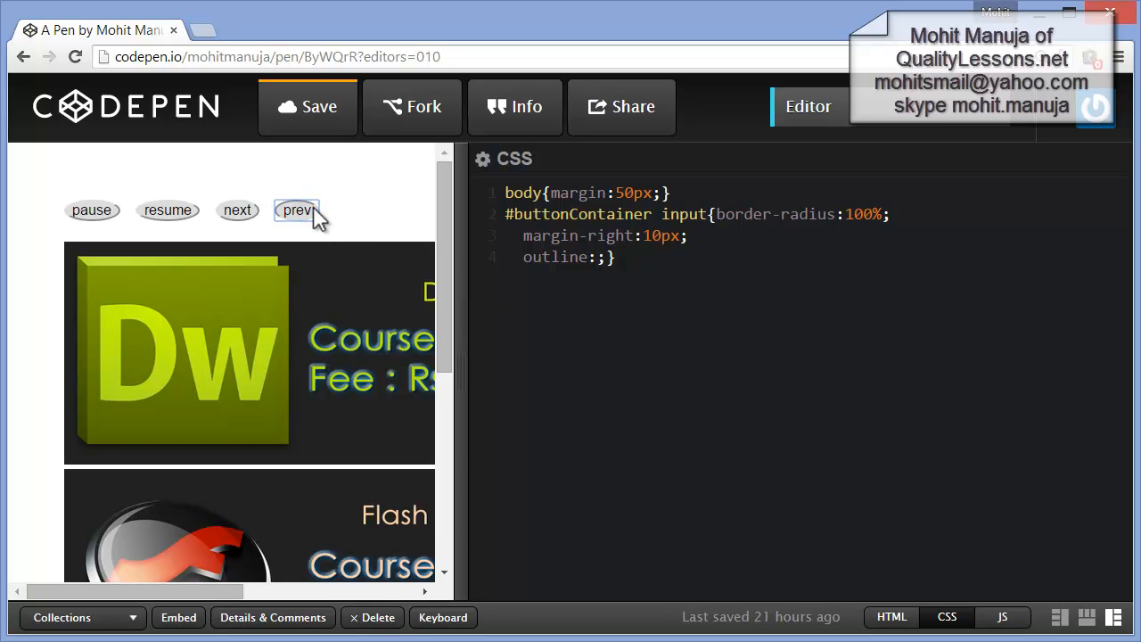
left_click(593, 261)
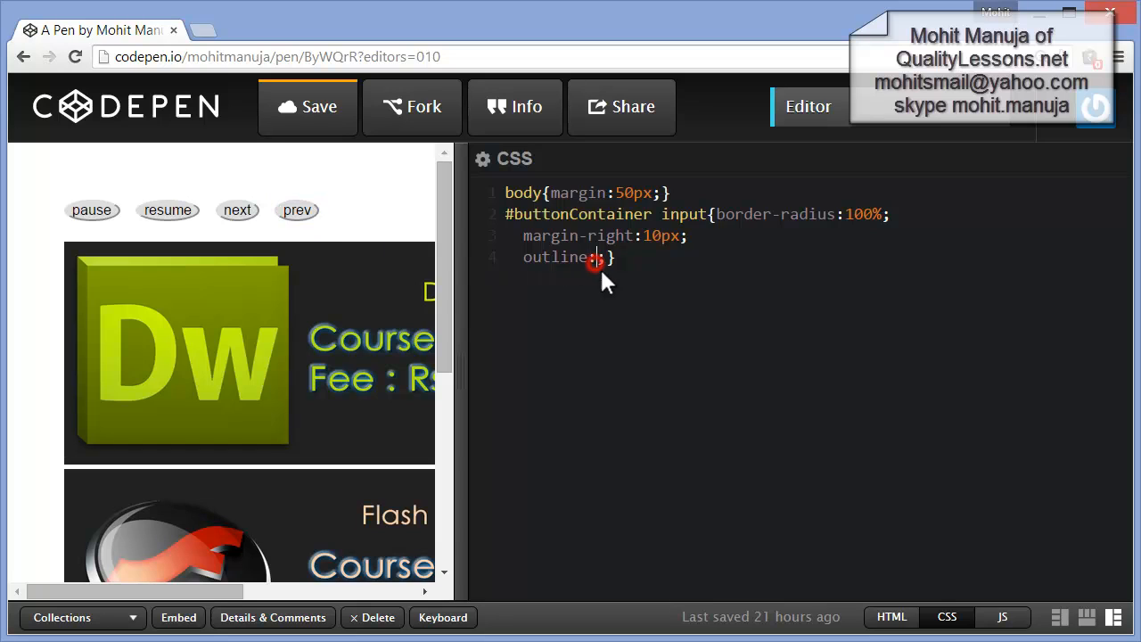
type("none")
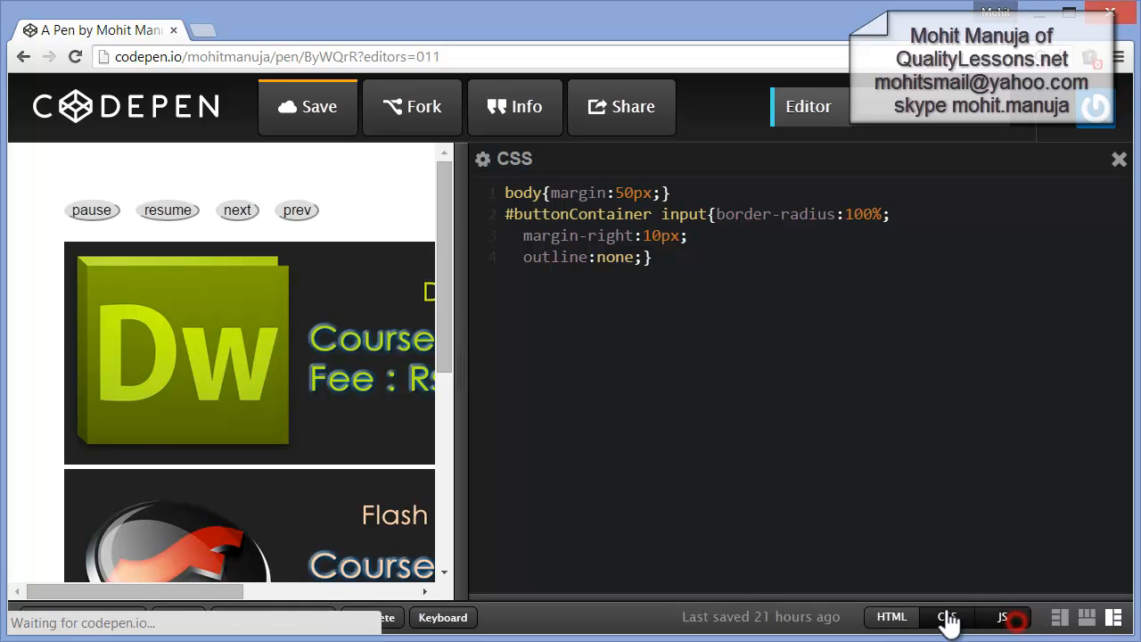
- In the JavaScript panel, write var bc = $('#buttonContainer'); on the first line
left_click(1002, 617)
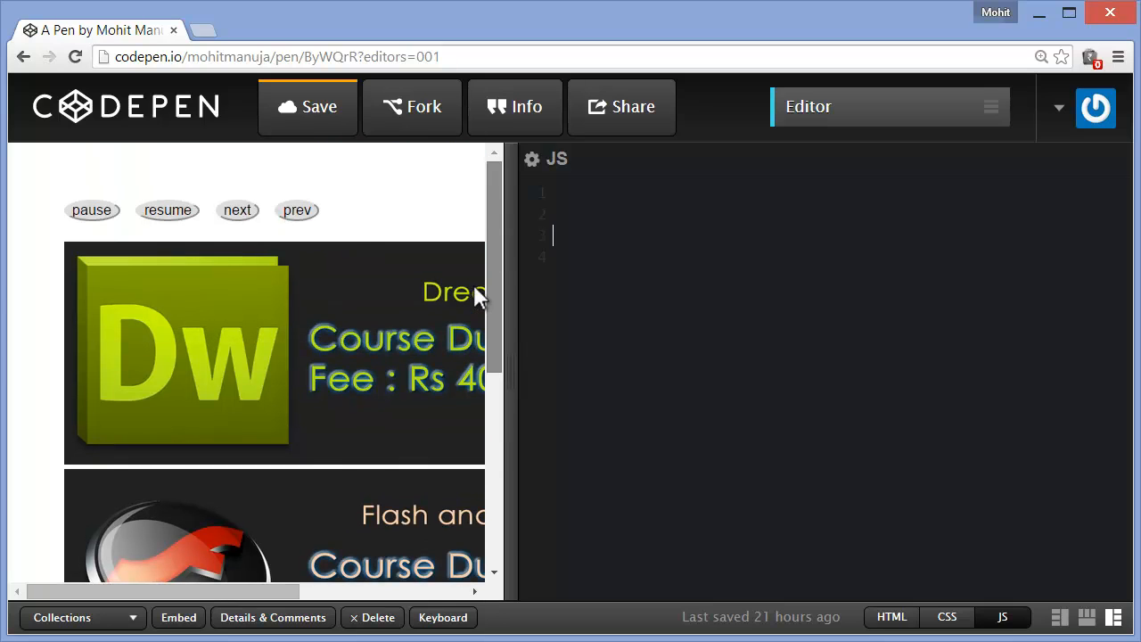
mouse_move(336, 223)
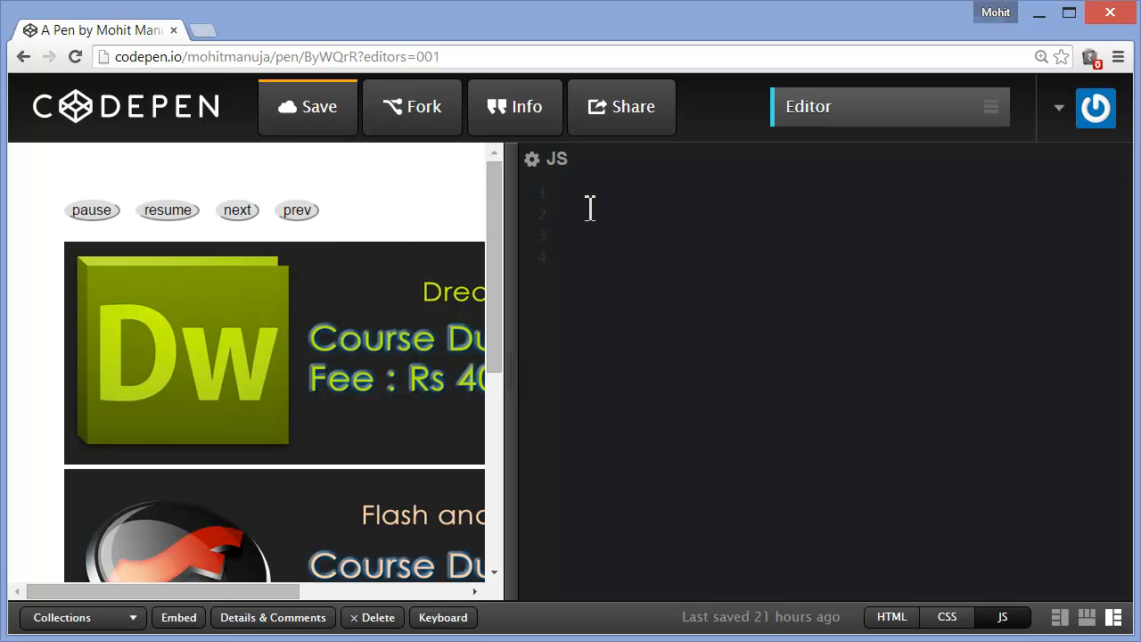
left_click(570, 193)
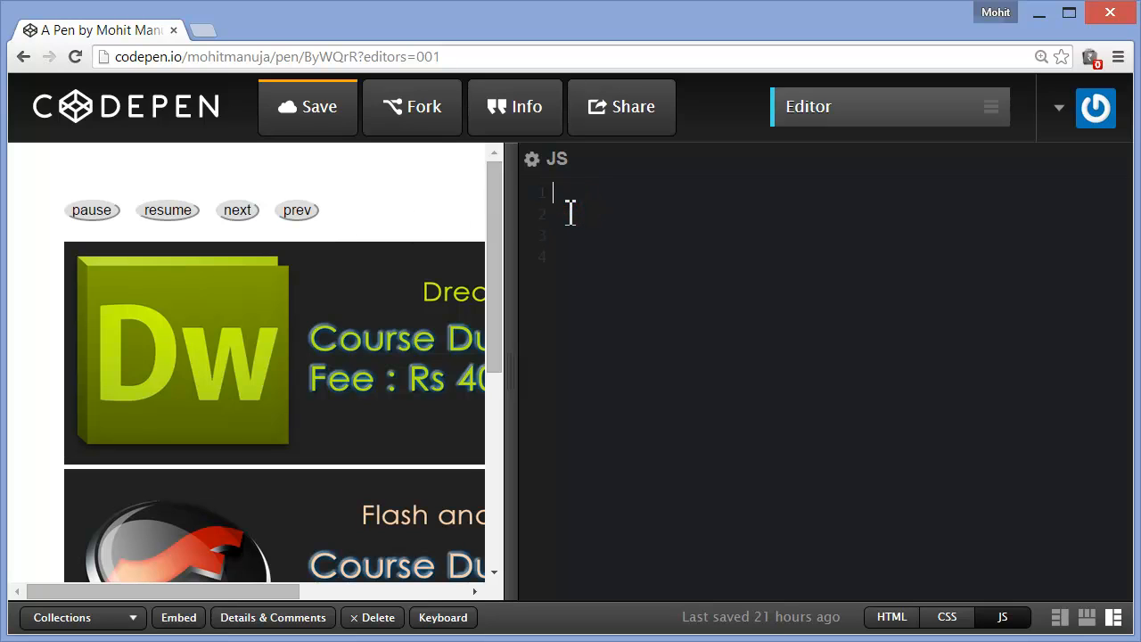
type("var bc = $('#buttonContainer');")
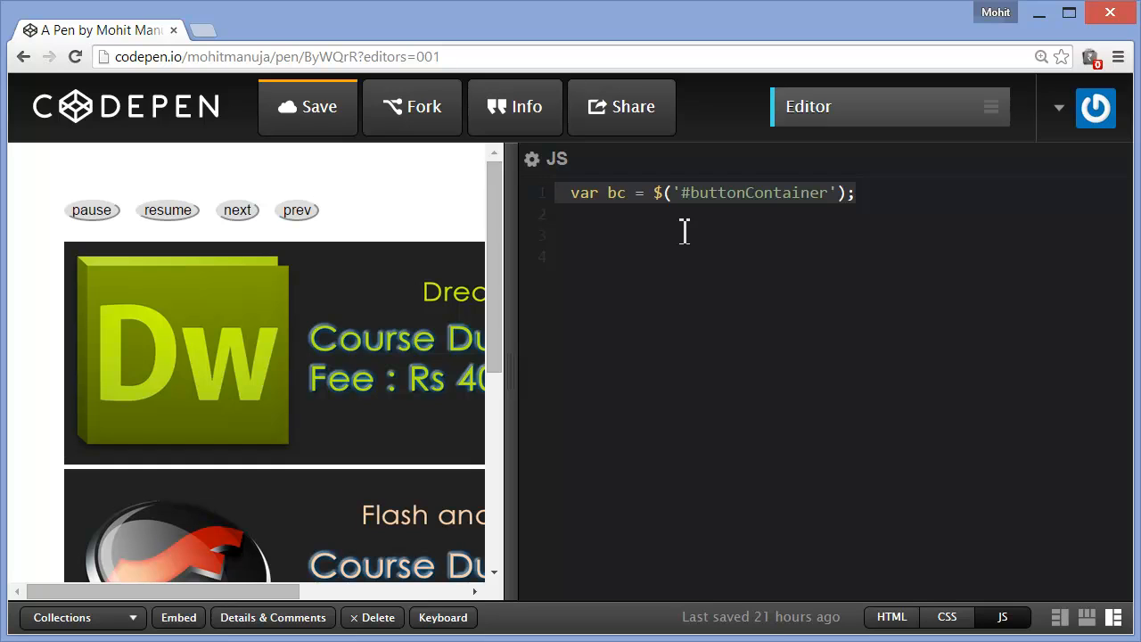
mouse_move(316, 218)
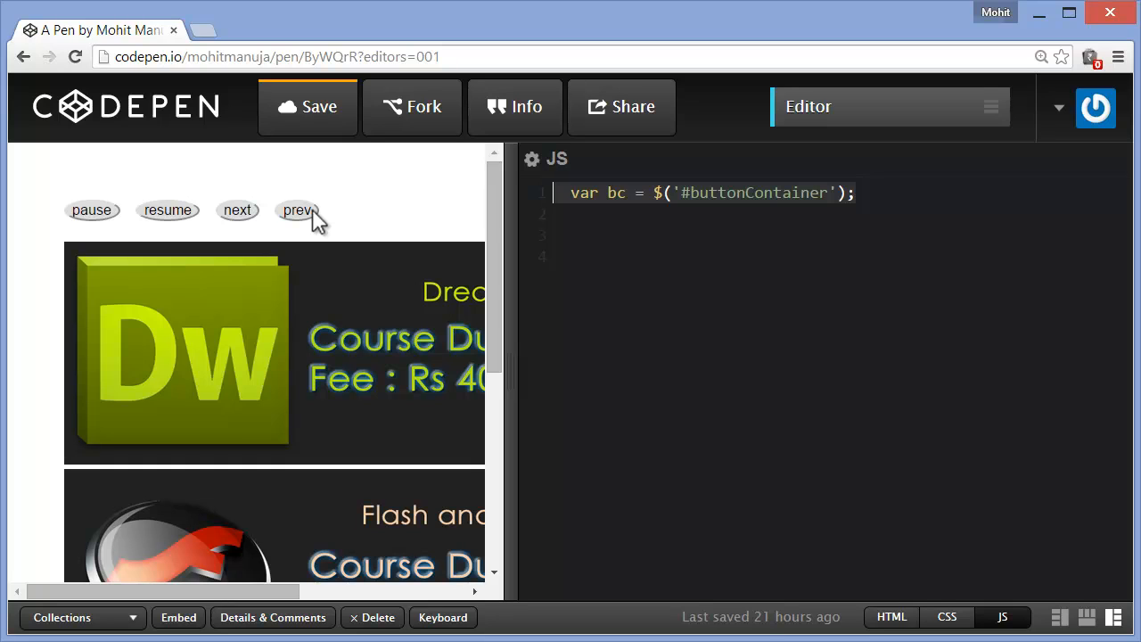
mouse_move(238, 214)
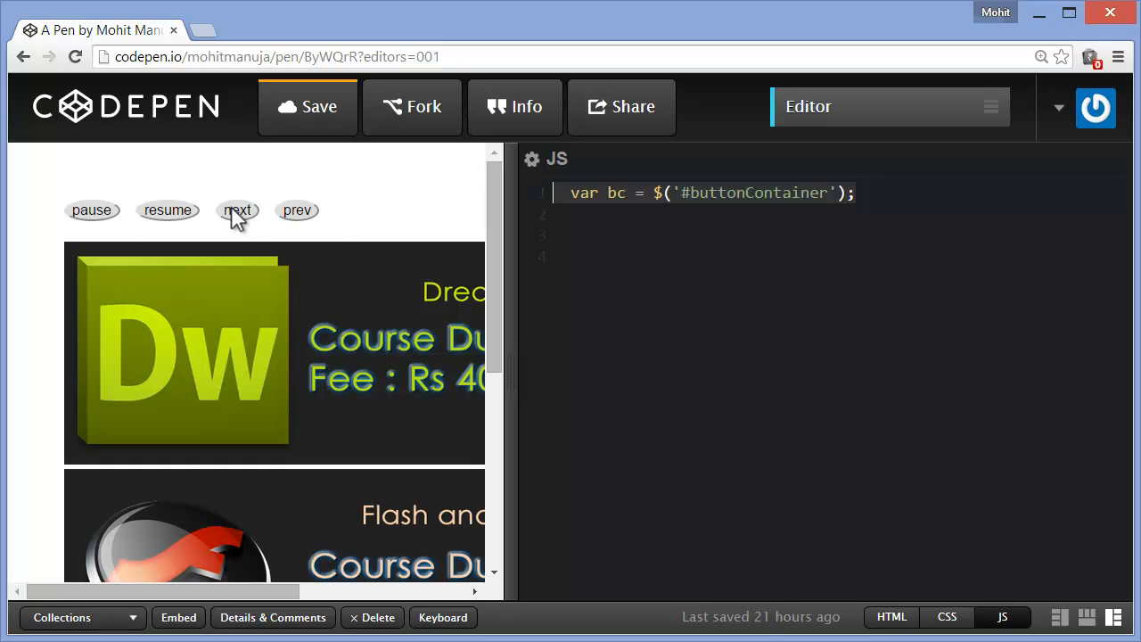
mouse_move(337, 223)
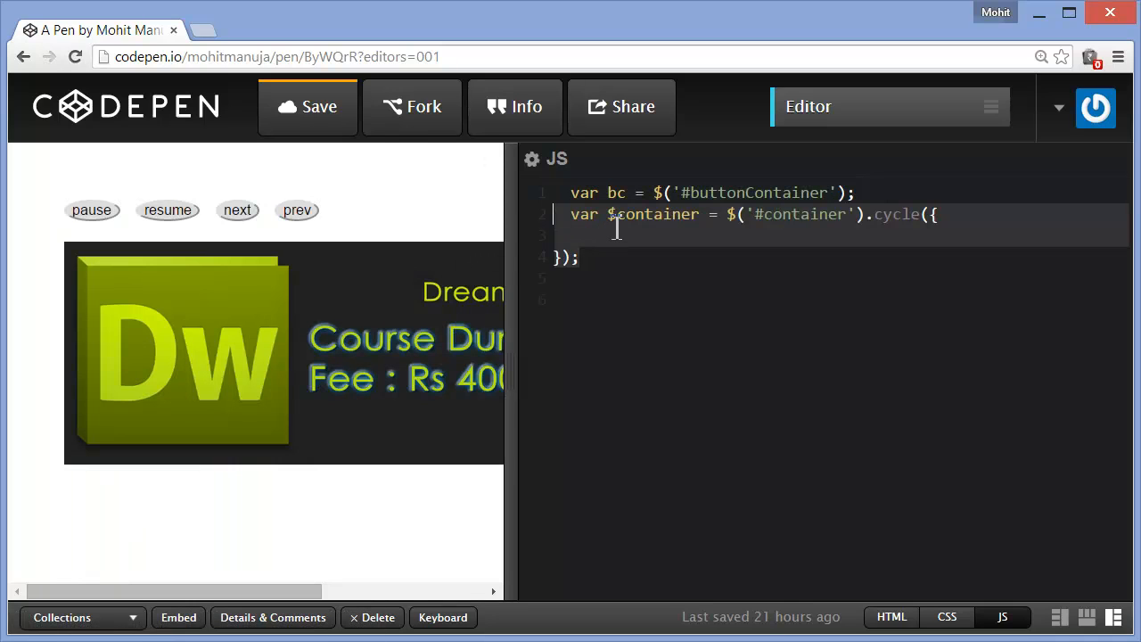
mouse_move(330, 447)
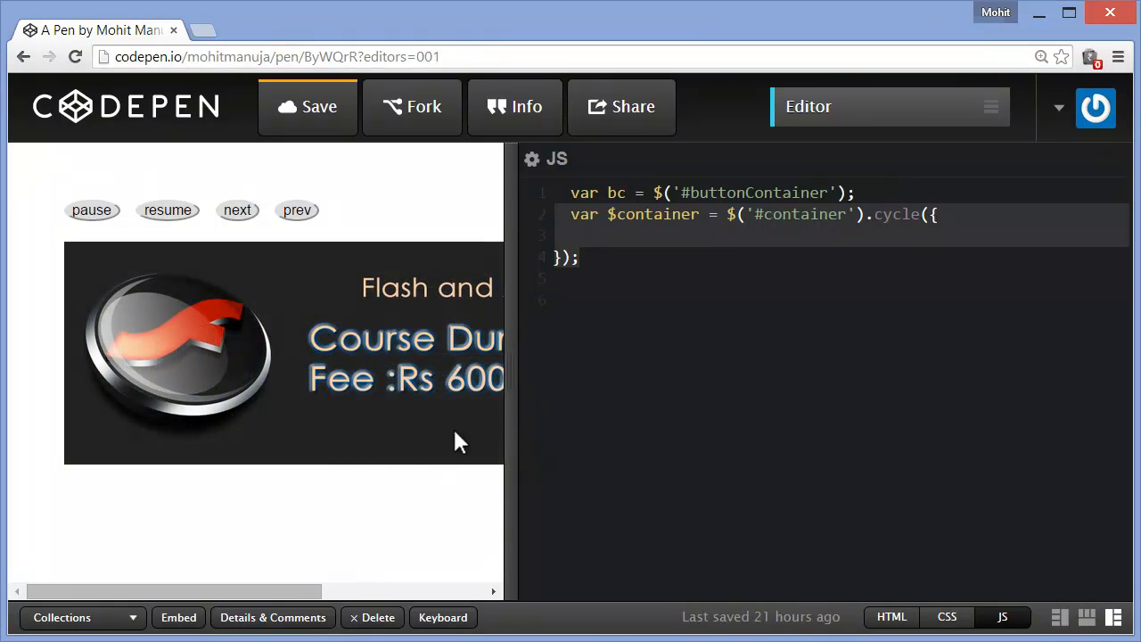
- Call cycle on #container with zoom fx, speed 500, timeout 3000, while resizing panes
left_click_drag(517, 356, 863, 356)
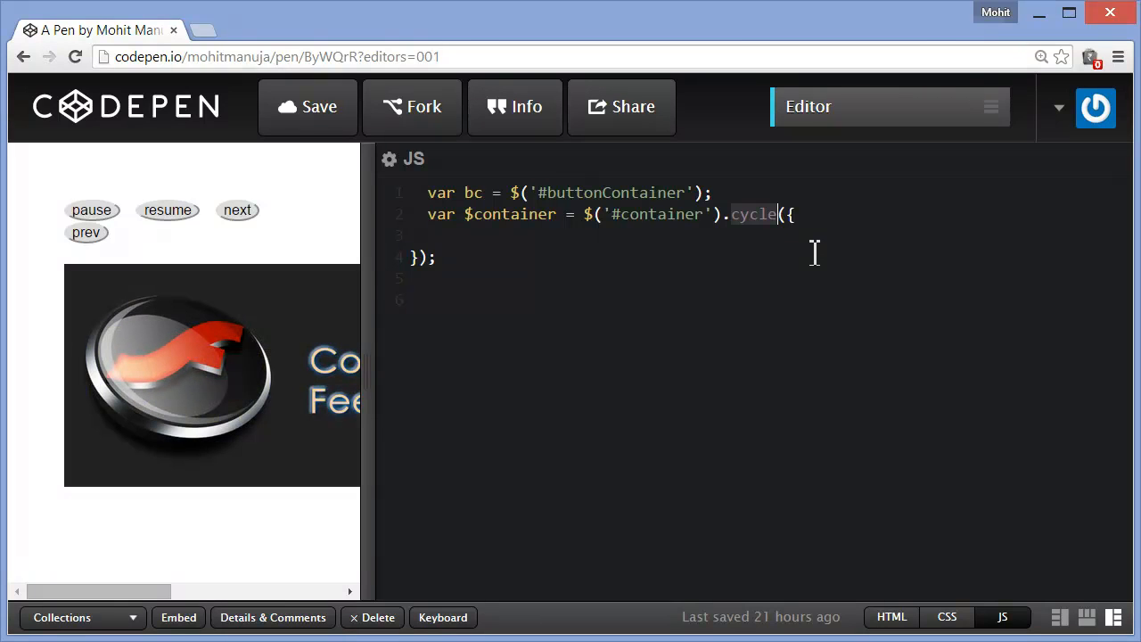
mouse_move(446, 375)
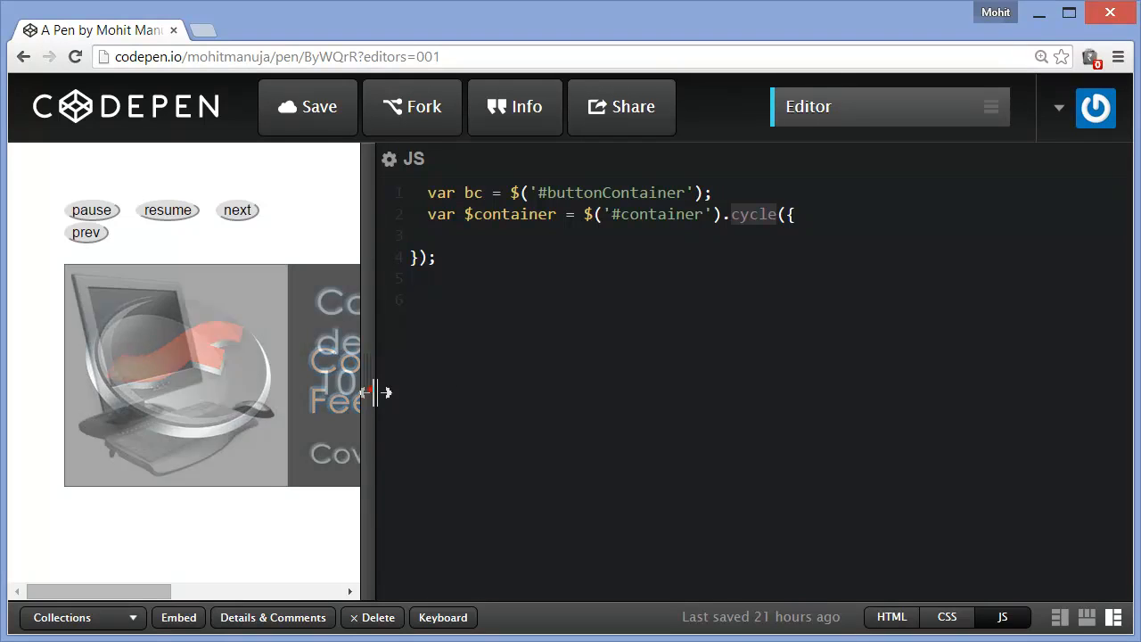
left_click_drag(372, 392, 811, 392)
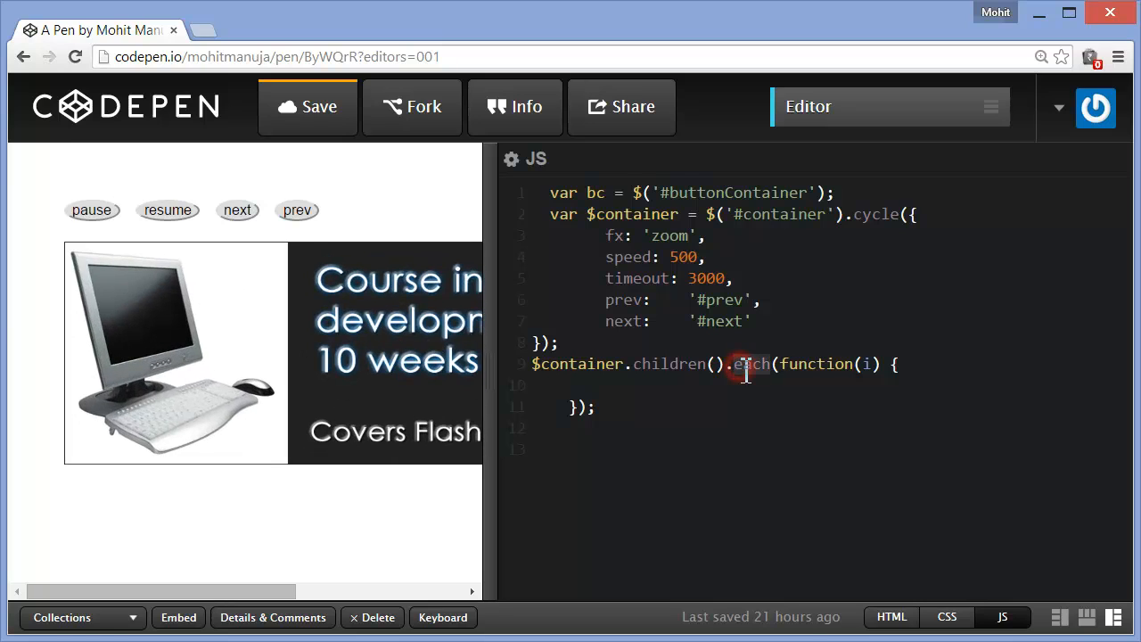
- Place the cursor in the $container.children().each loop line
left_click(864, 364)
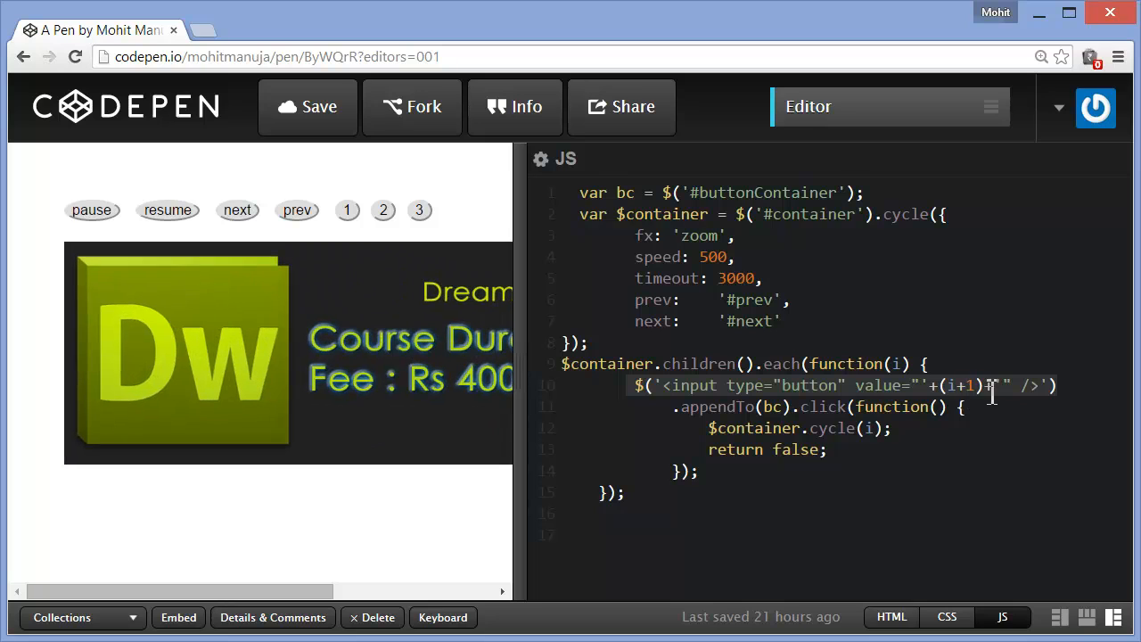
- Set each pager button's value to i+1 and edit the button markup line
type("+")
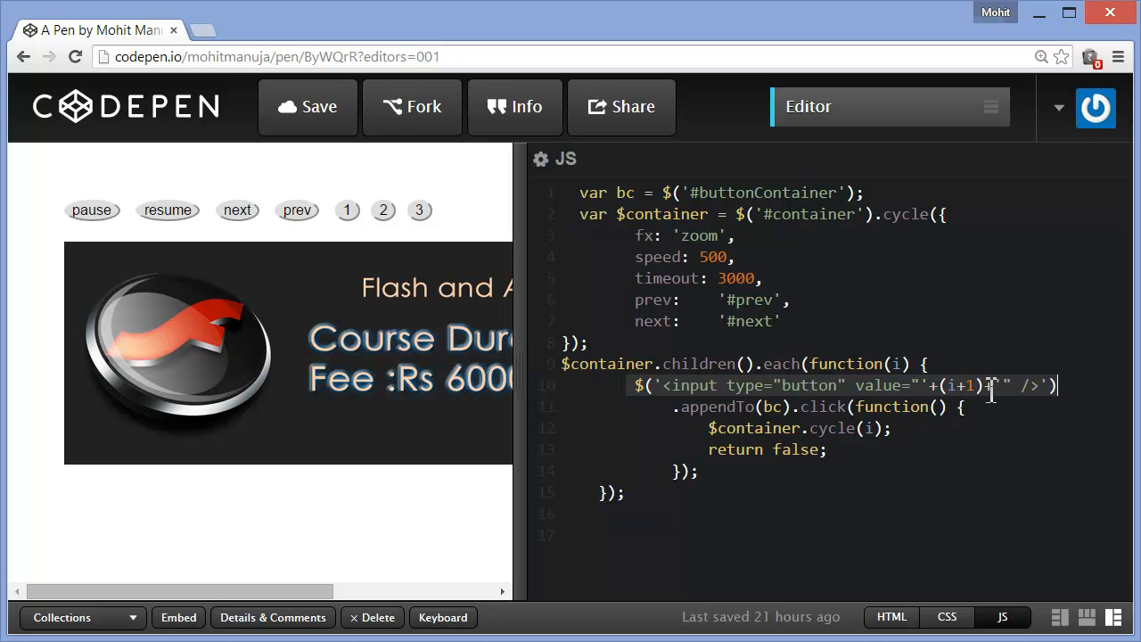
left_click(347, 210)
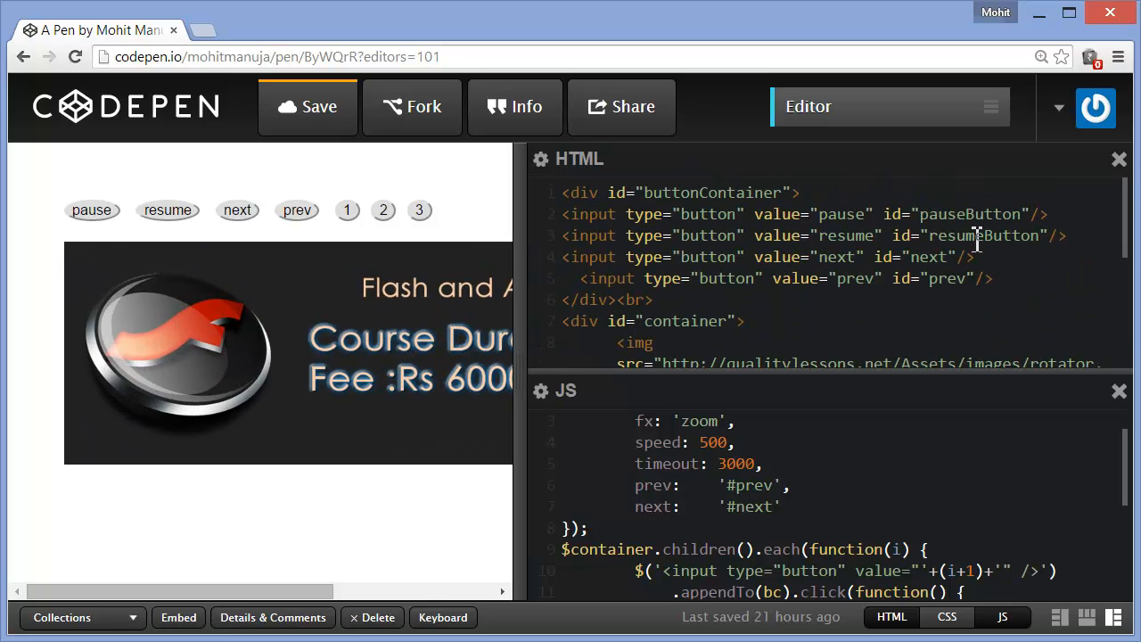
double_click(969, 214)
type("$('#pauseButton').click(function() {")
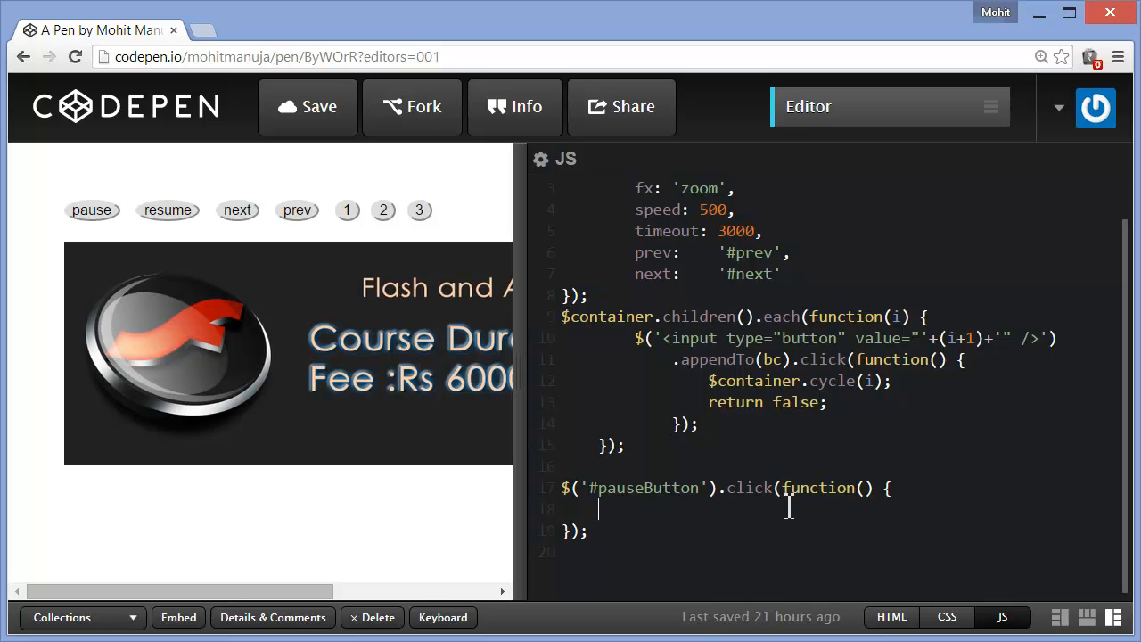
- Add $('#container').cycle('pause'); inside the pauseButton click handler
type("$('#container').cycle('pause');")
left_click(829, 188)
type("sc")
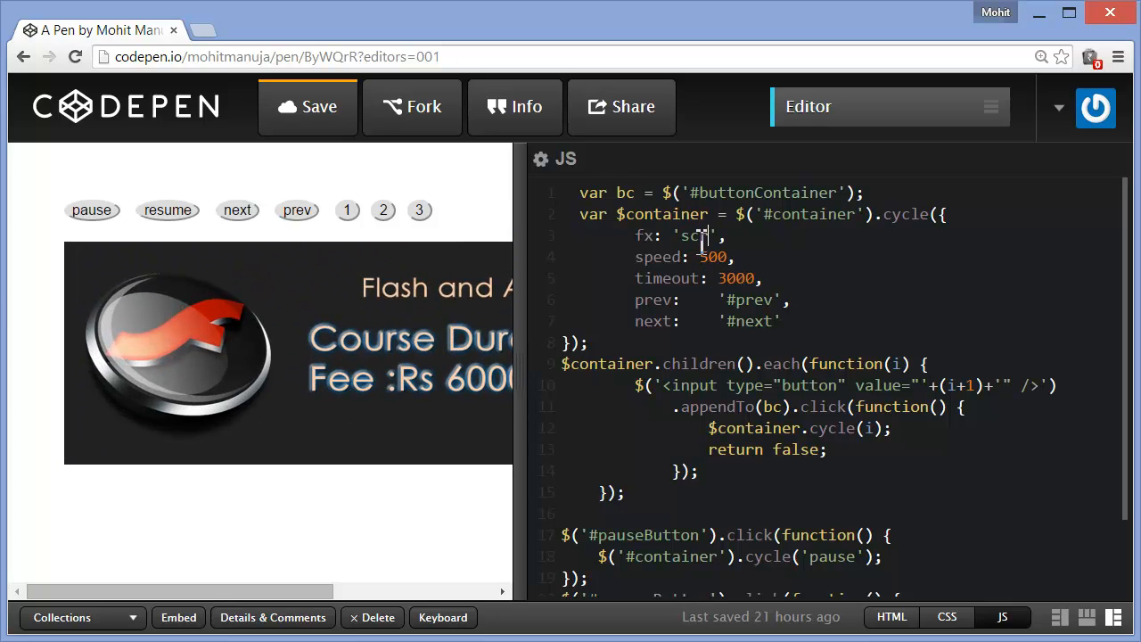
- Finish the cycle() fx option value so it reads 'scrollHor' instead of 'zoom'
type("oll")
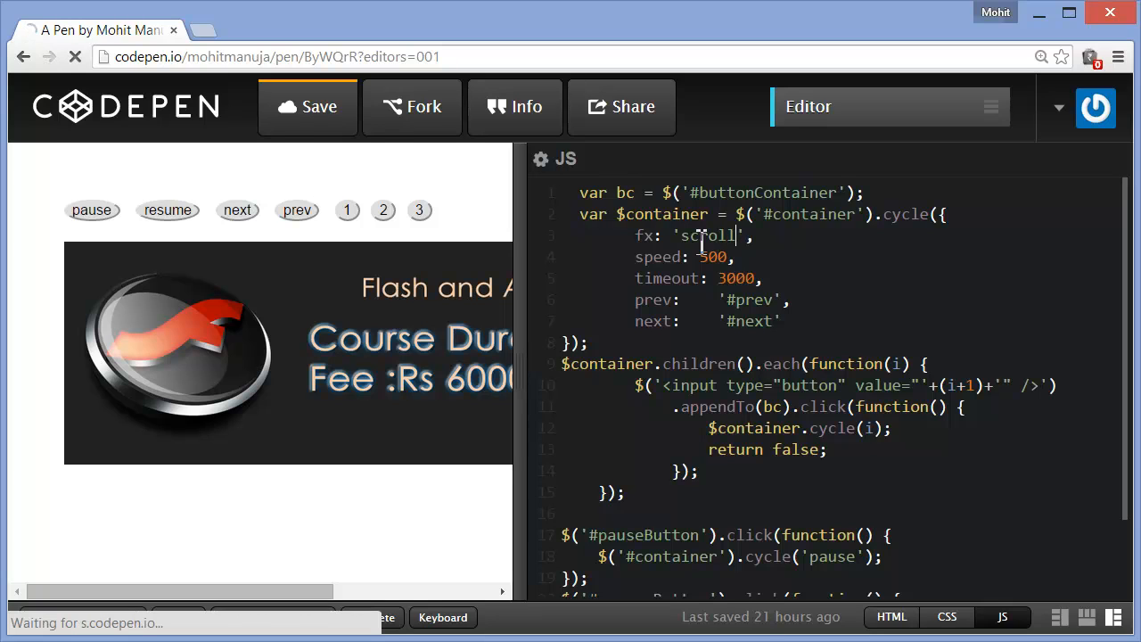
type("Hor")
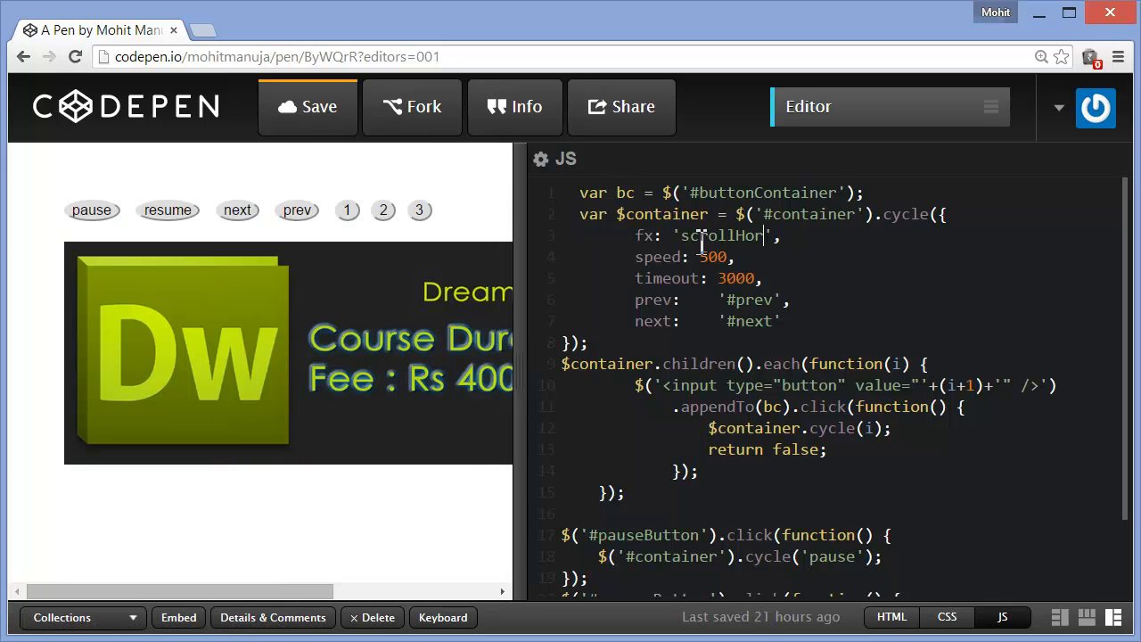